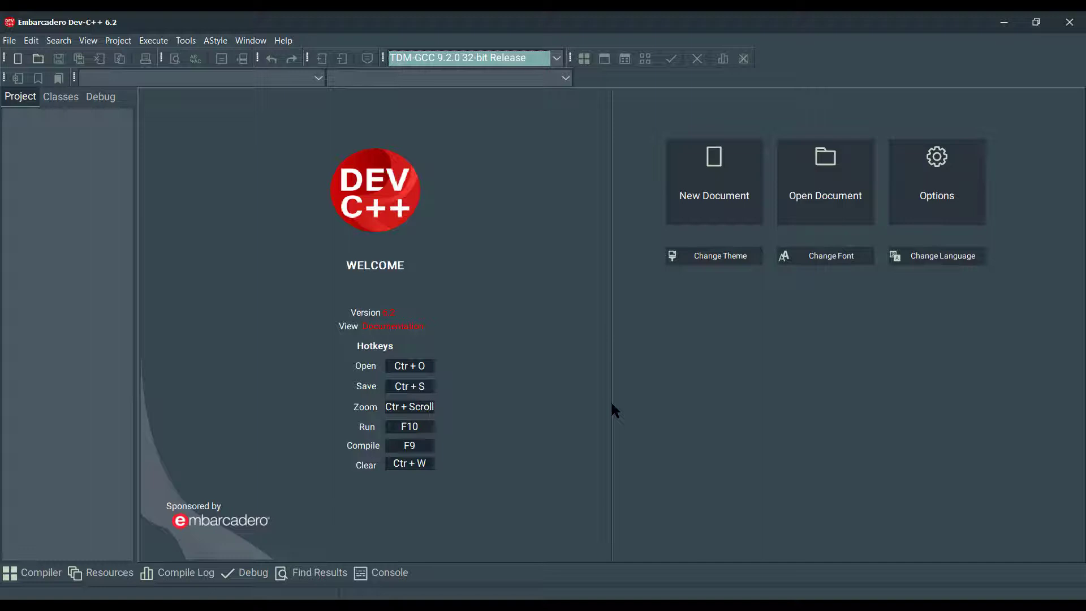
Create Project1 from the OpenMP console template, opening its sample main.cpp
left_click(9, 40)
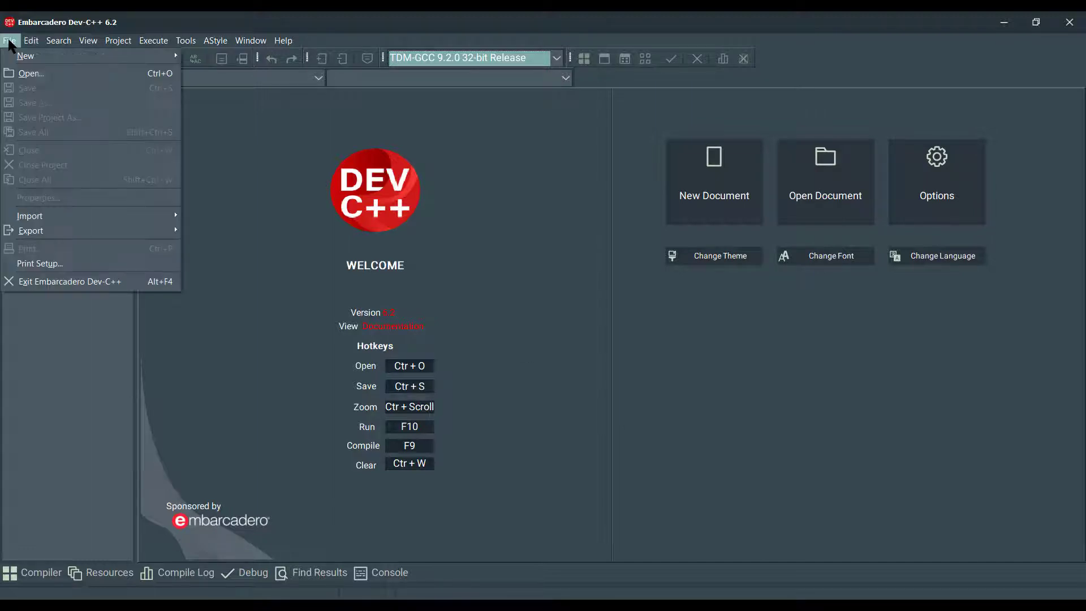
left_click(25, 56)
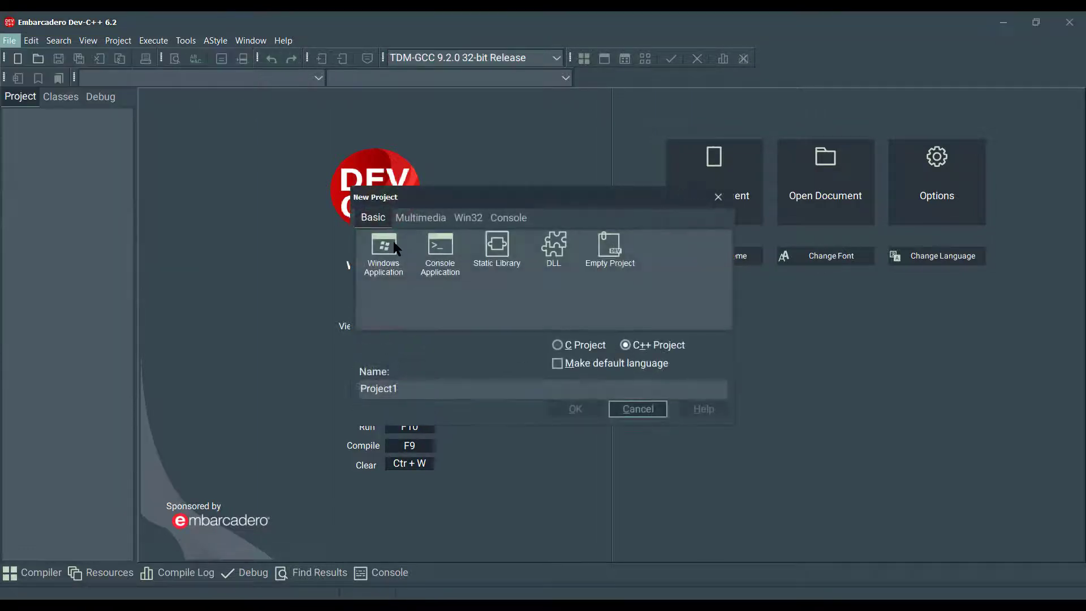
left_click(509, 217)
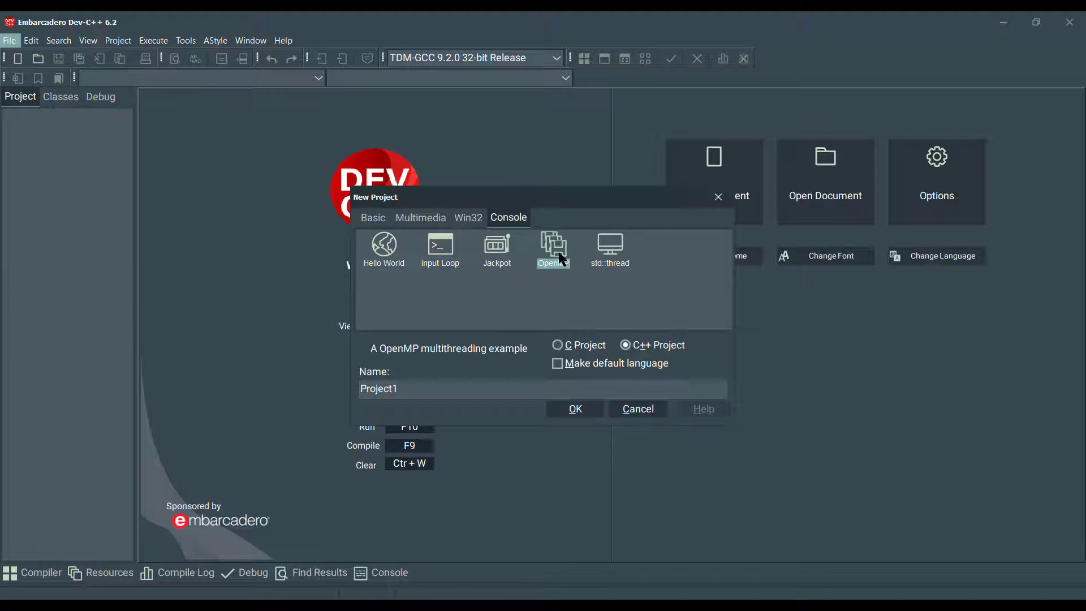
mouse_move(562, 412)
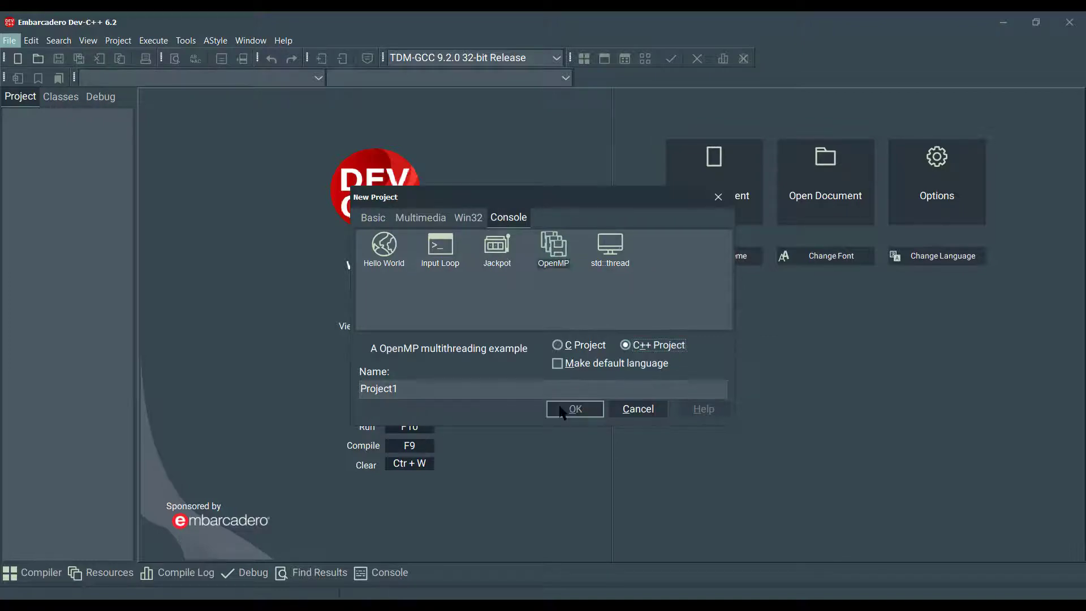
left_click(574, 408)
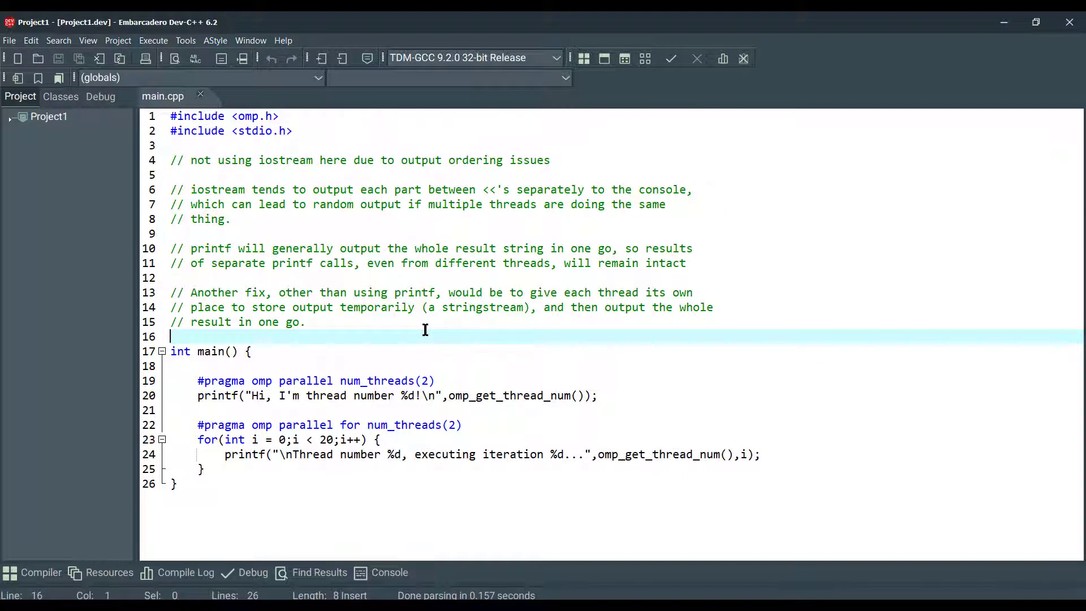
mouse_move(291, 124)
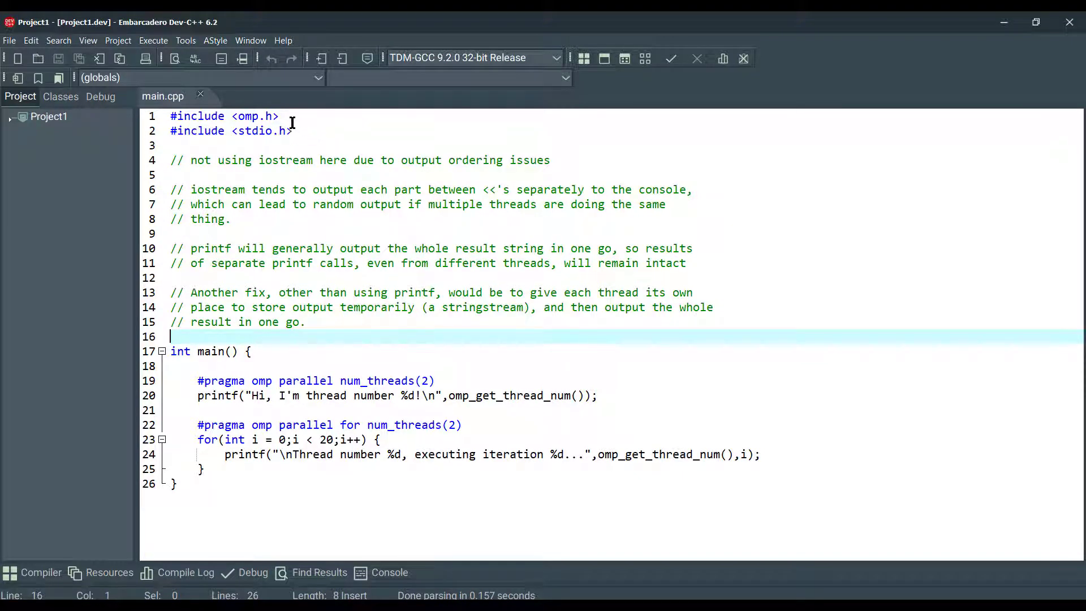
mouse_move(349, 358)
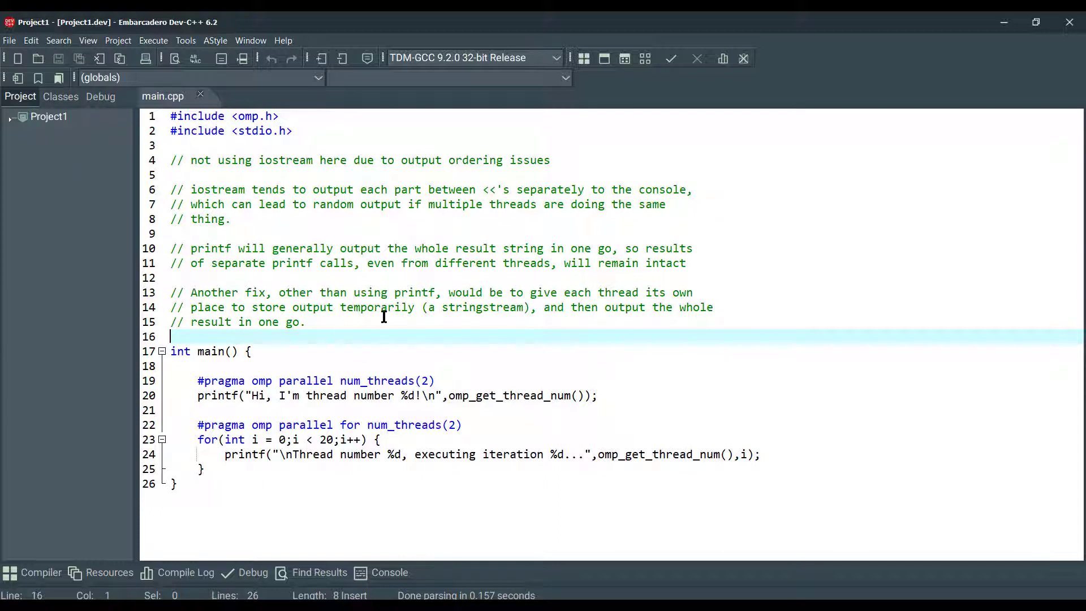
mouse_move(369, 328)
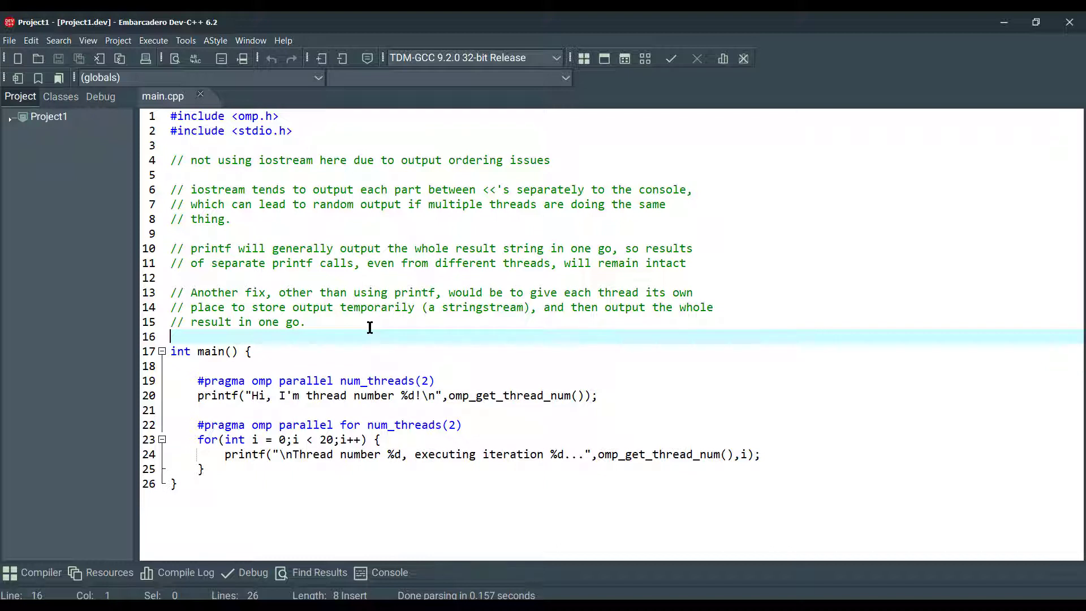
mouse_move(368, 352)
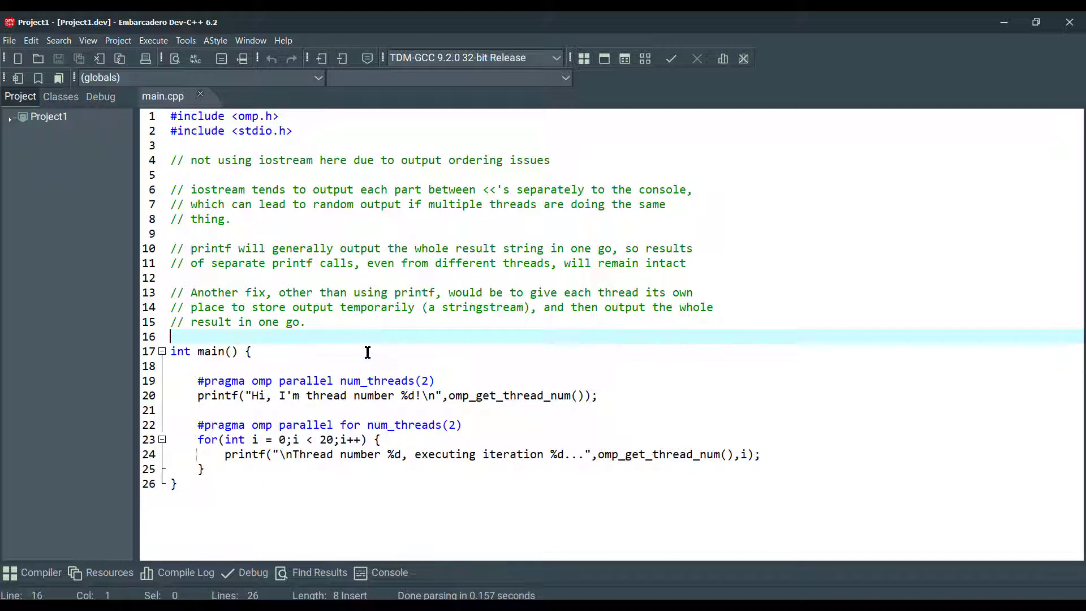
double_click(232, 381)
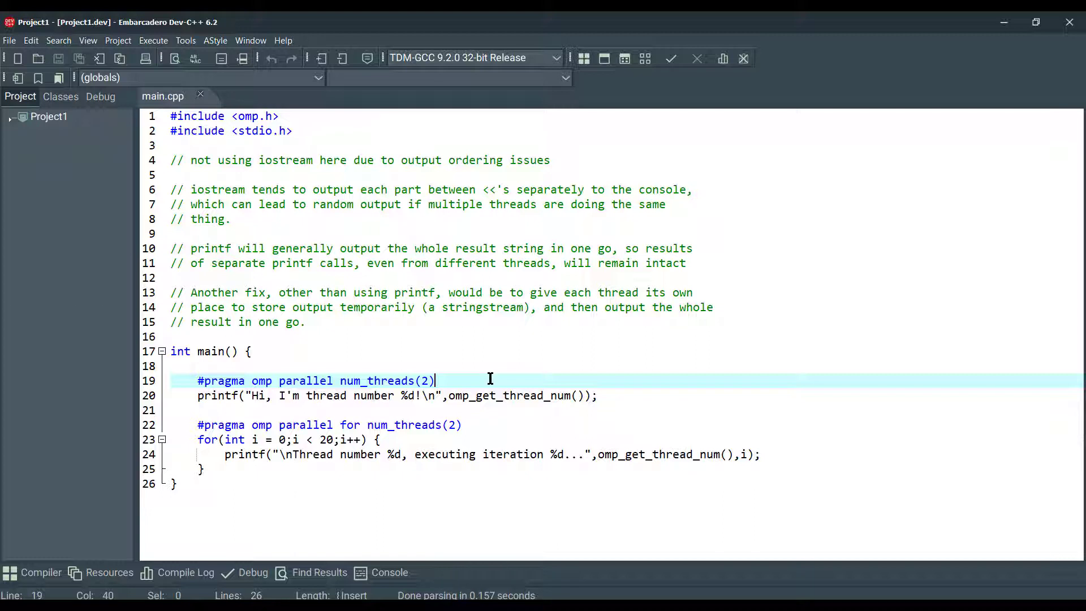
left_click(464, 425)
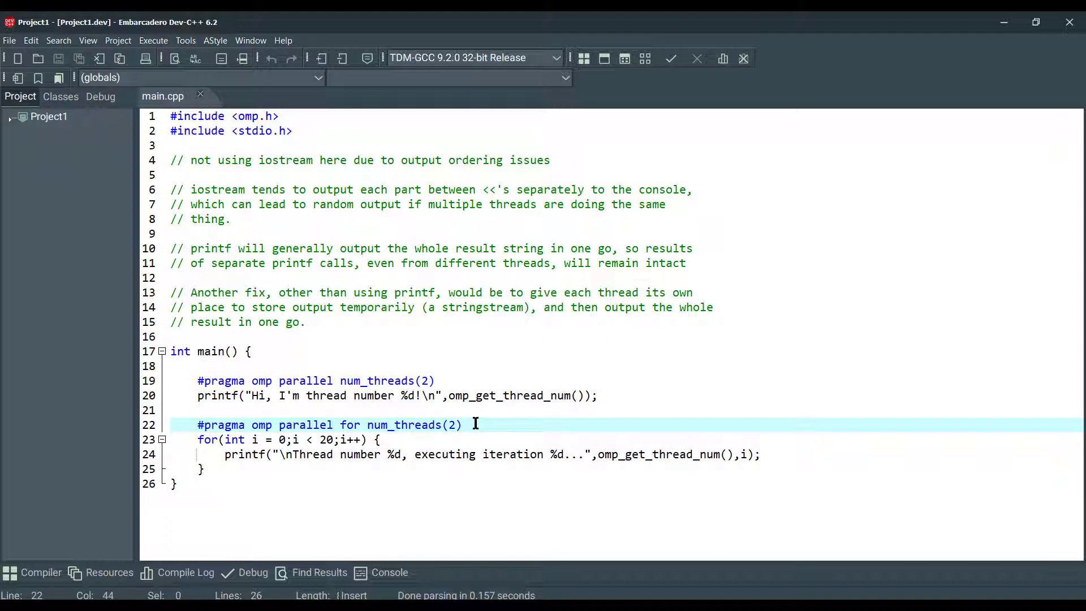
left_click(429, 380)
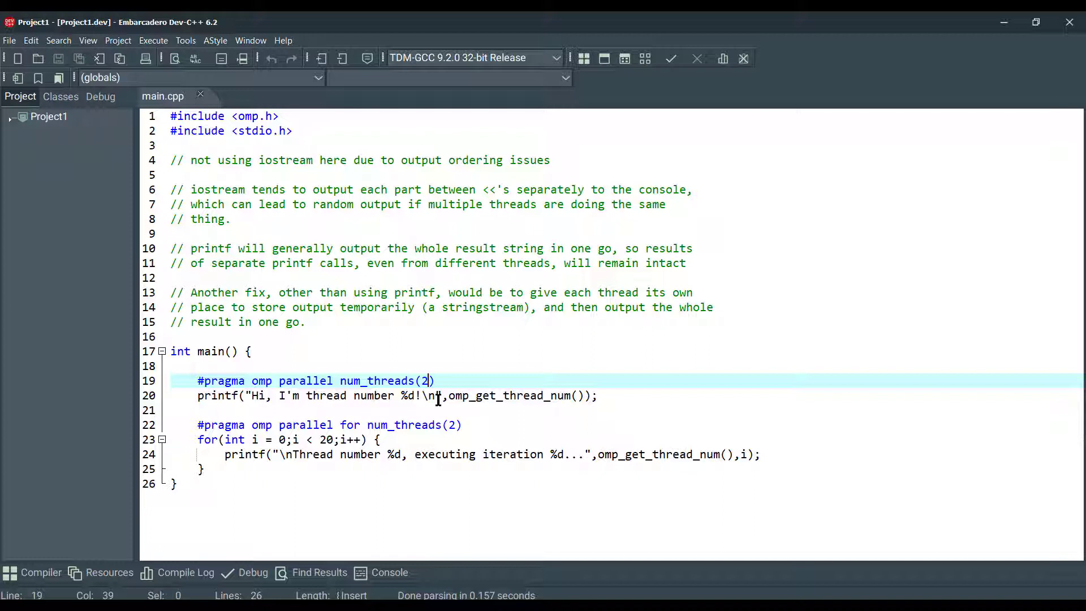
left_click(377, 440)
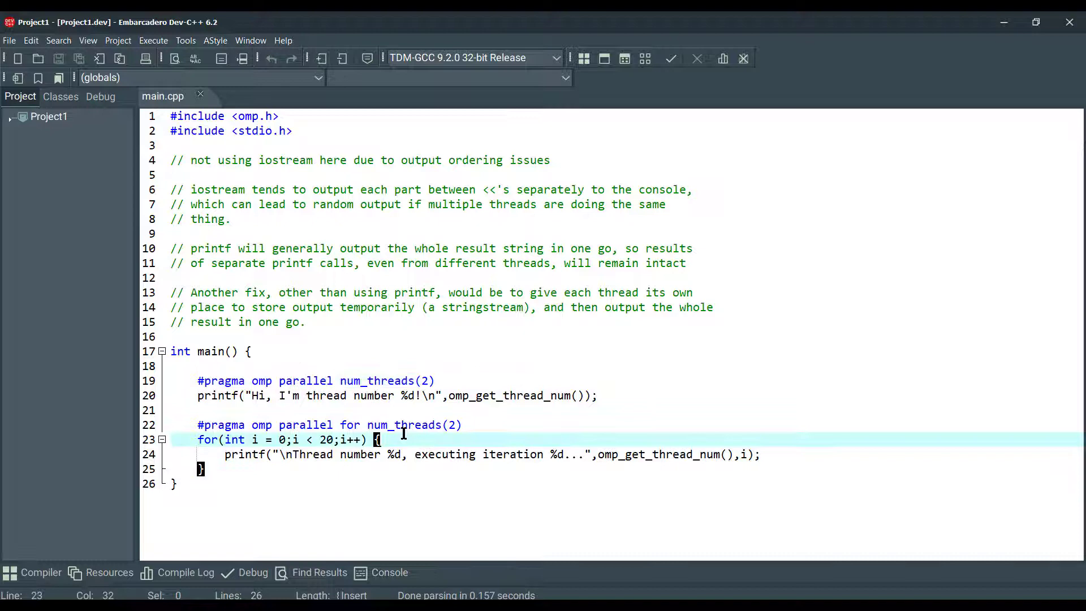
mouse_move(629, 75)
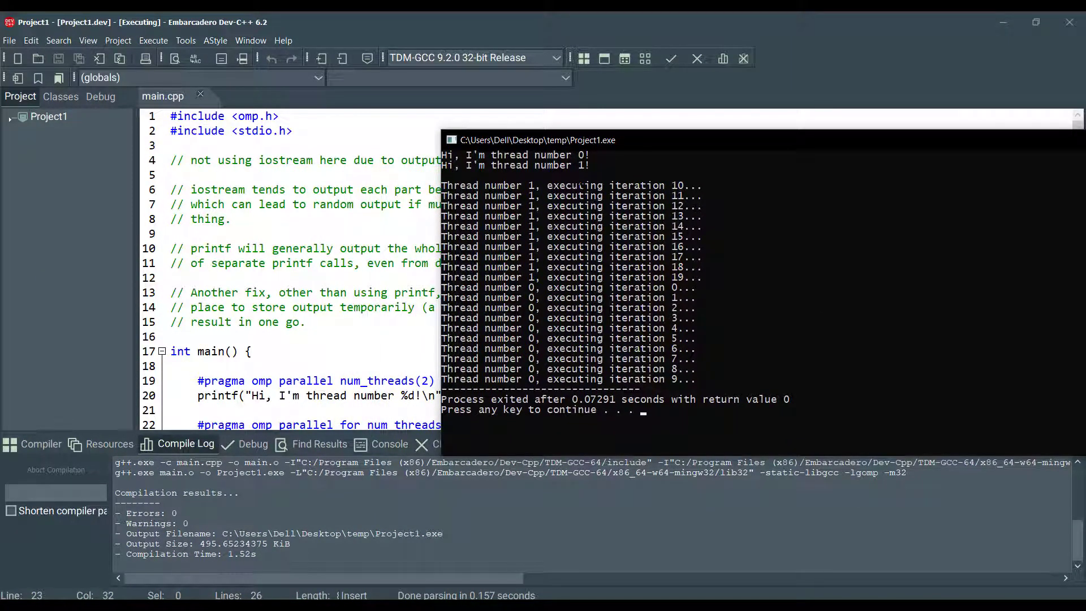
Scroll the console output to review threads 0 and 1 splitting the loop iterations
scroll("down", 3)
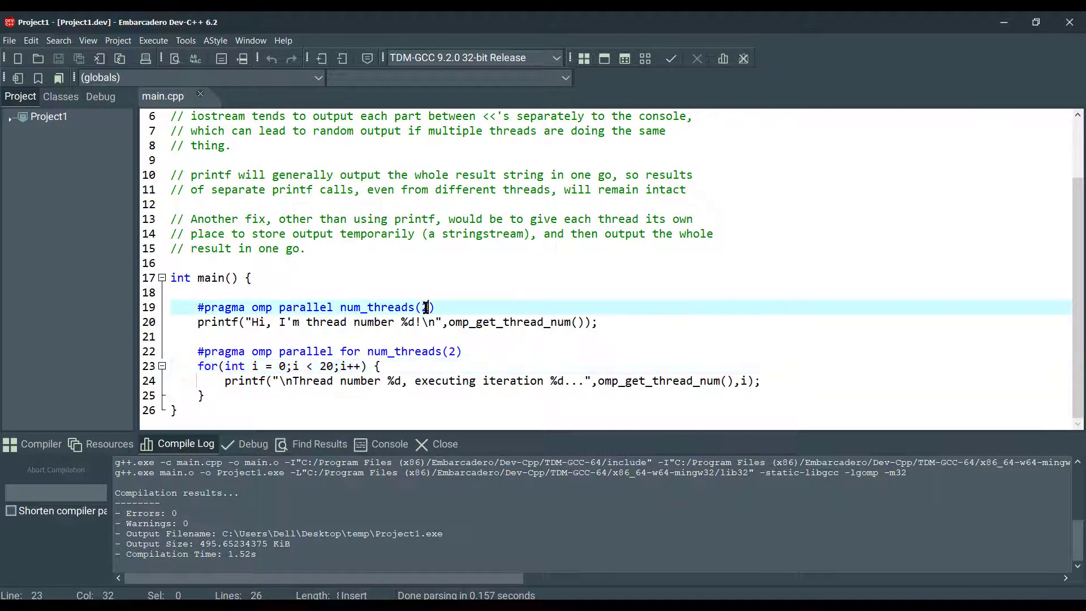
Set num_threads to 8 on line 19 and 10 on line 22, then compile and run
type("8")
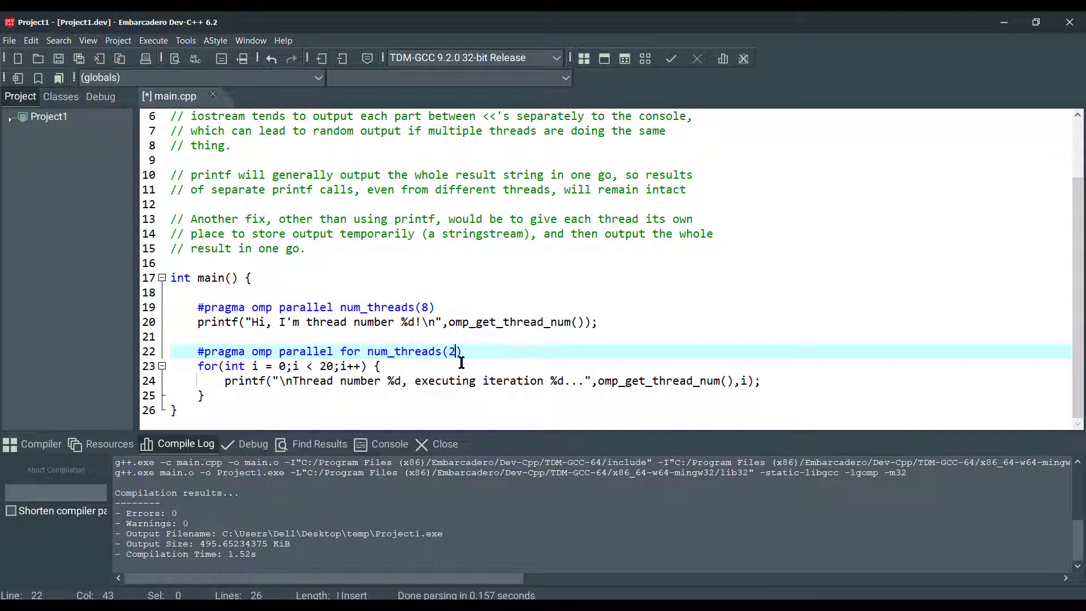
type("10")
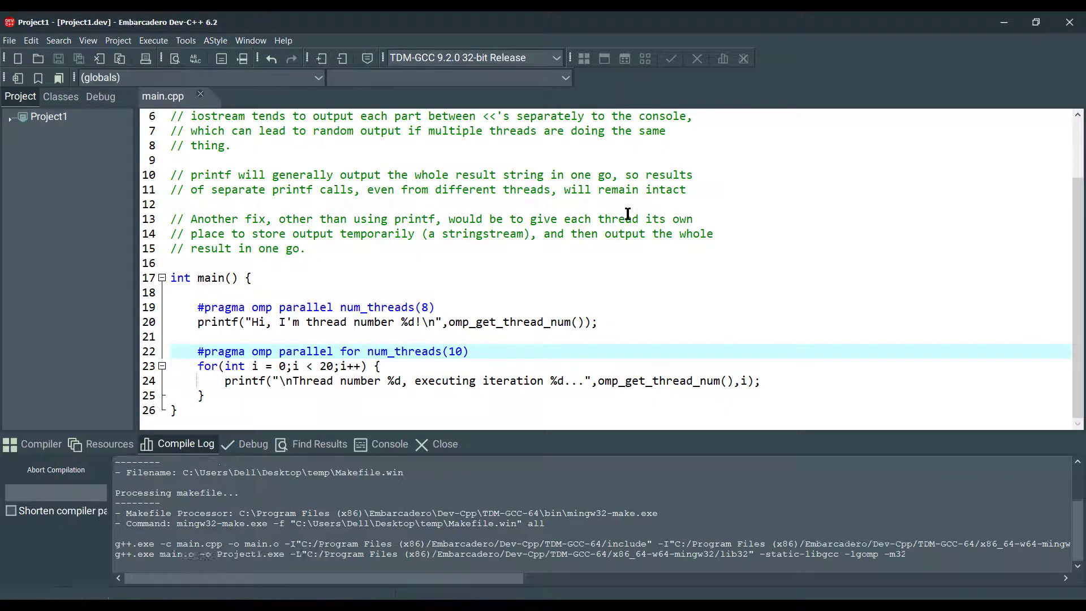
left_click(146, 40)
type("#inclu")
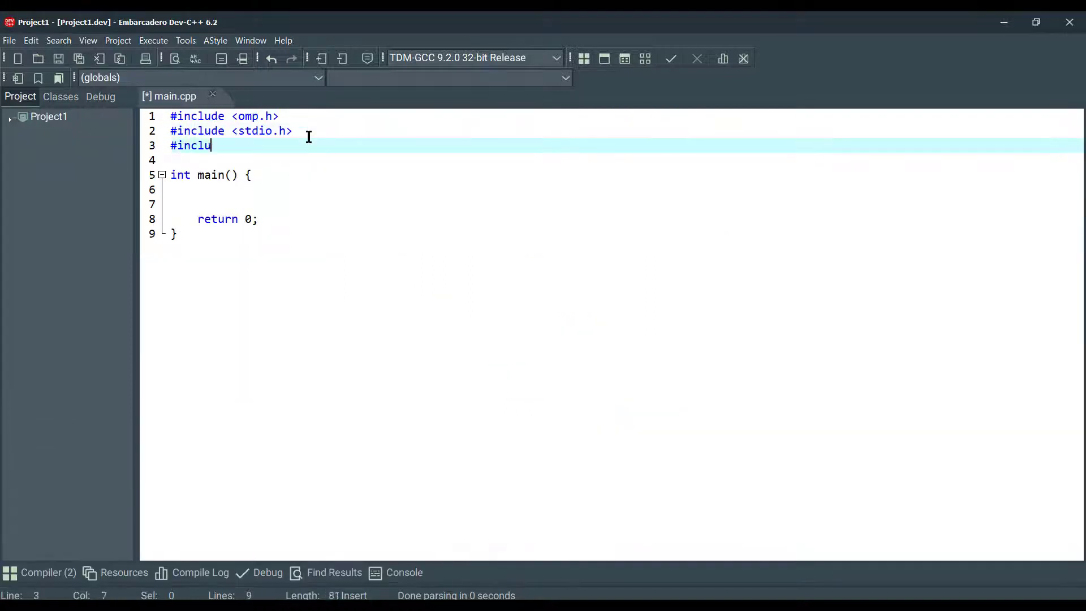
Add the algorithm include, CLOCKS_PER_SEC timing, ARRAY_SIZE array fill, and omp_set_num_threads parallel loop
type("de <algorithm>")
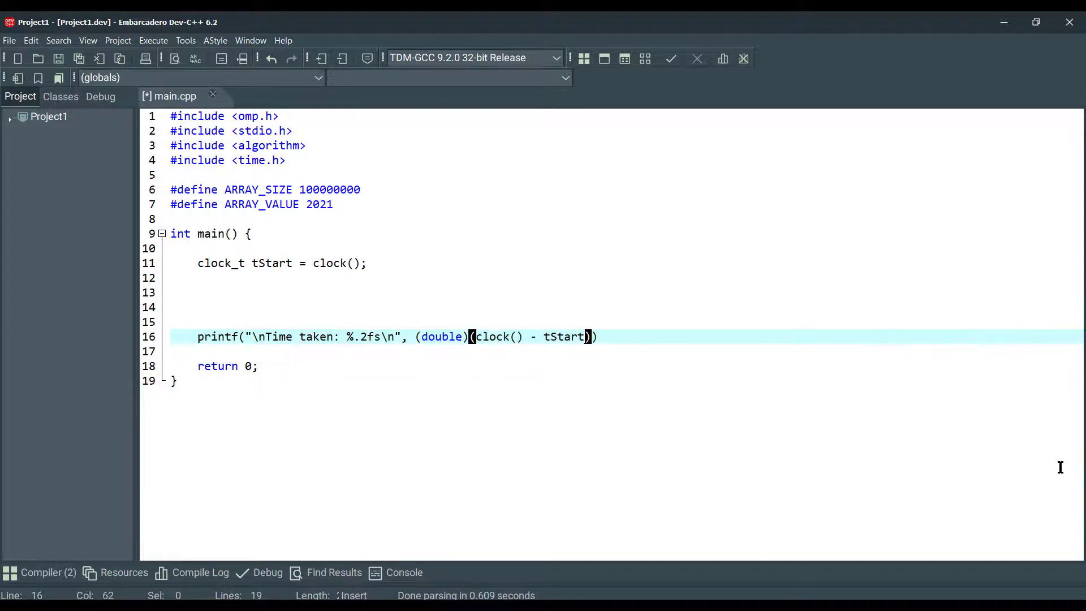
type("/CLOCKS_PER_SEC")
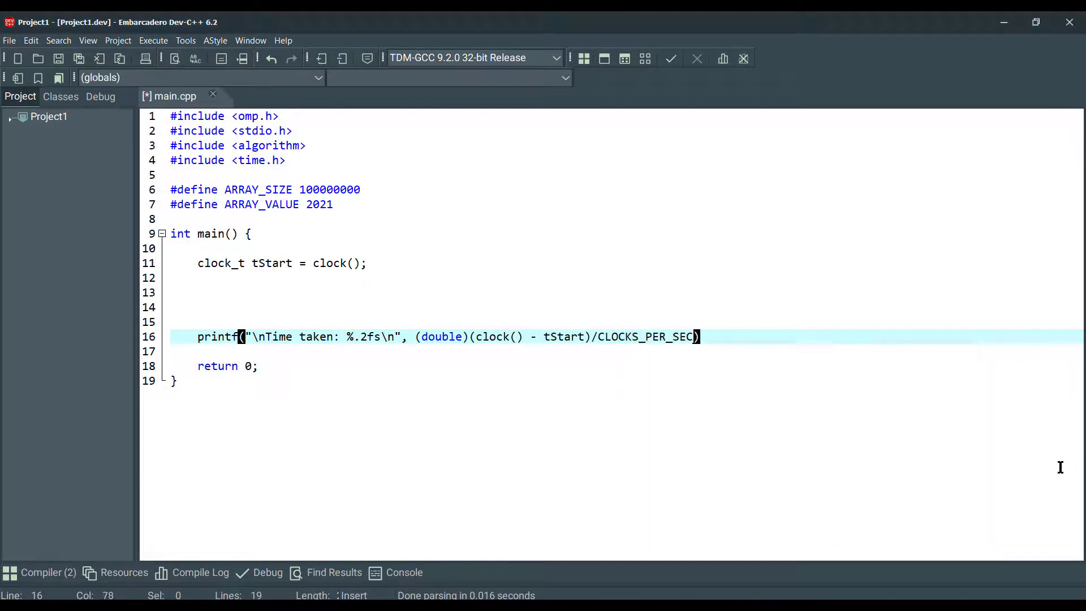
type("int *arr = new int[]")
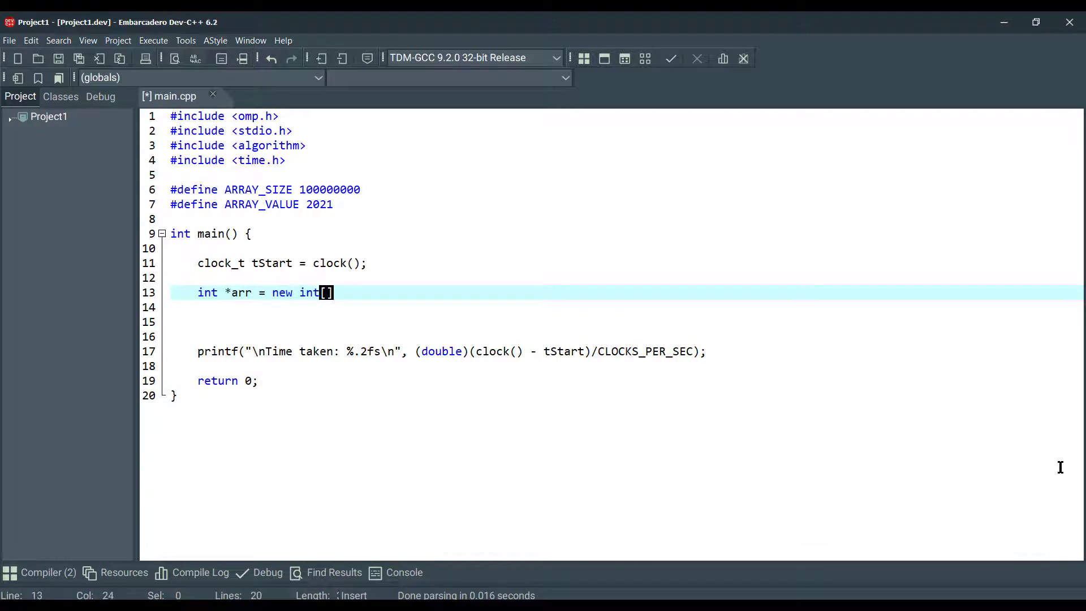
type("ARRAY_SIZE];")
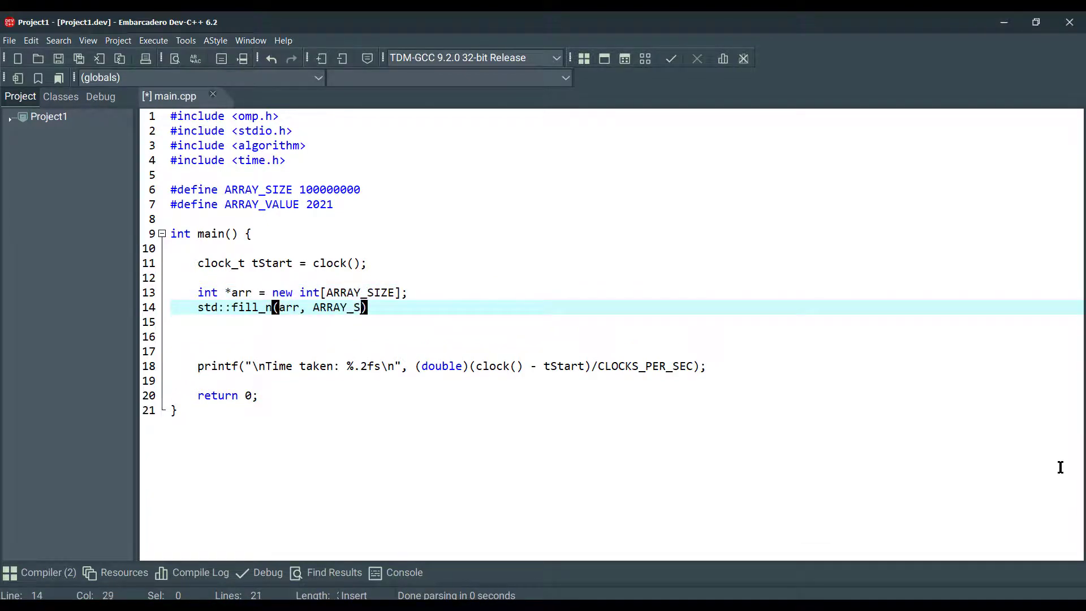
type(", ARRAY_VALUE);")
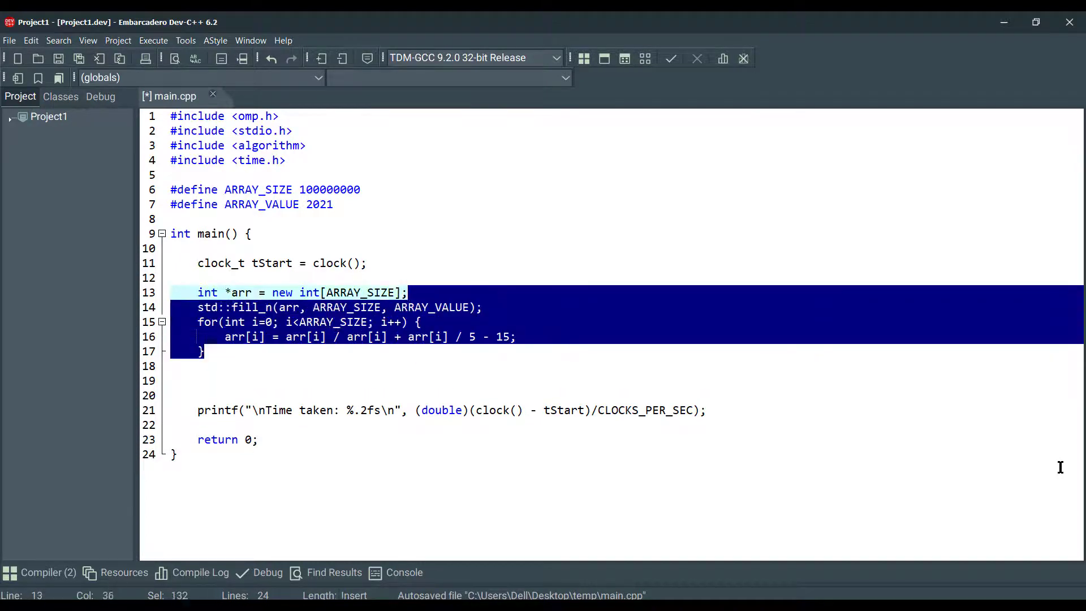
type("omp_set_num_threads(4);")
type("#pragma omp parallel for")
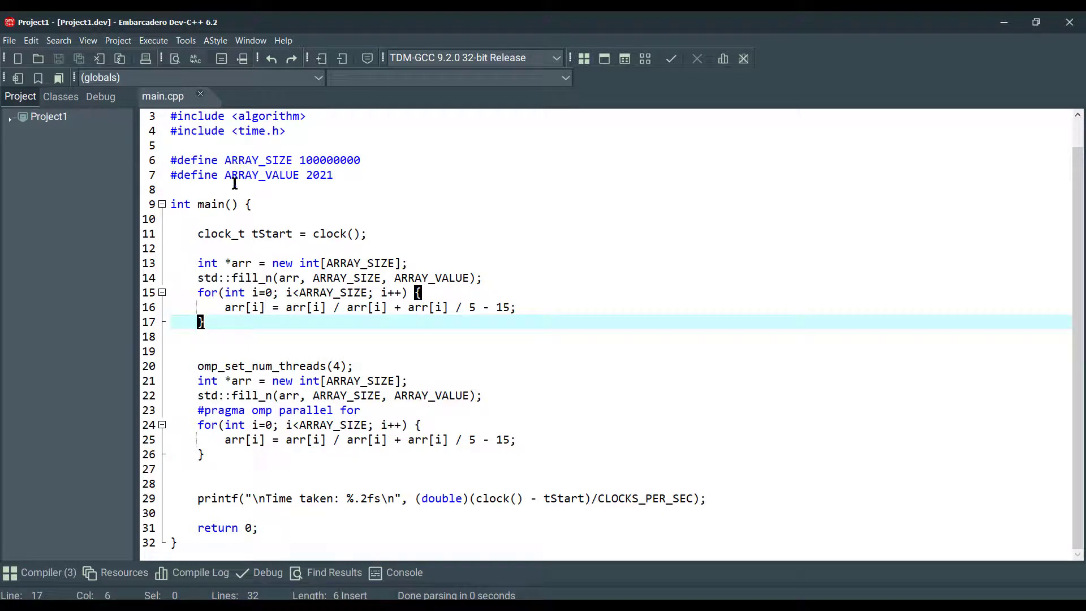
scroll("up", 3)
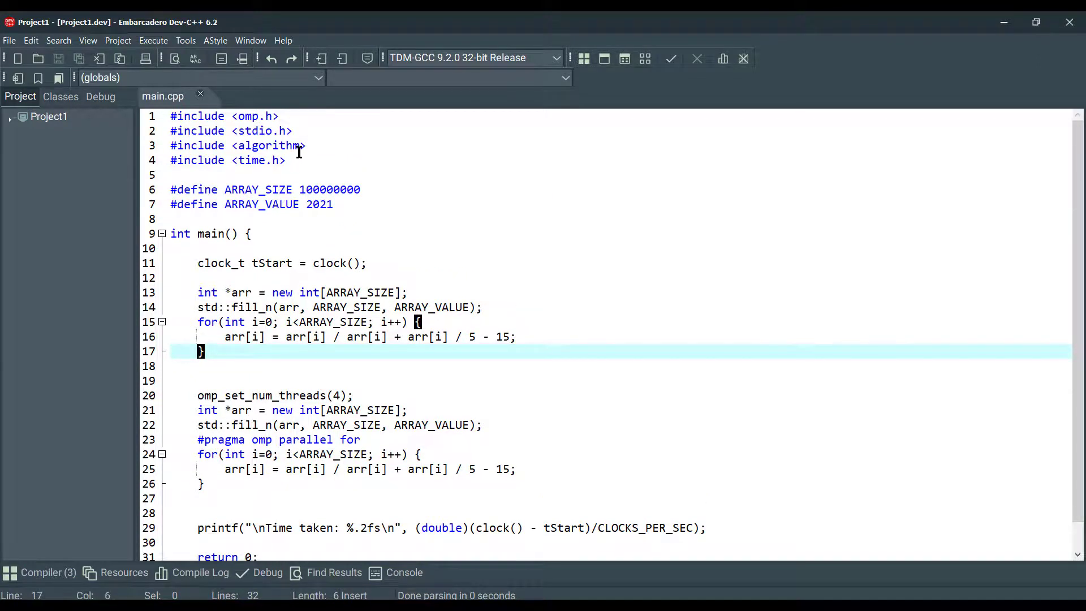
mouse_move(260, 160)
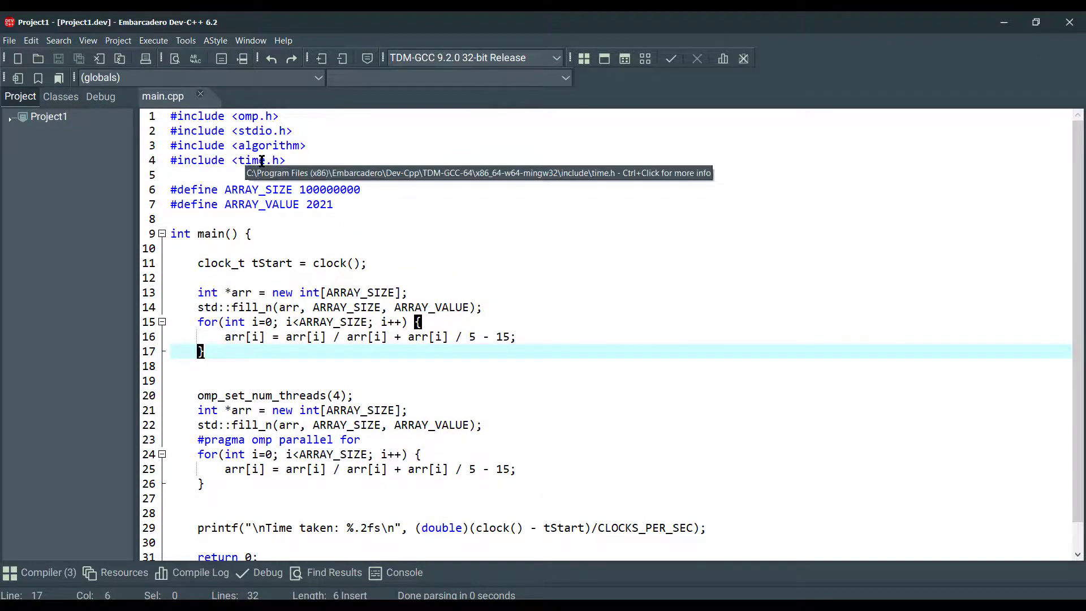
mouse_move(234, 308)
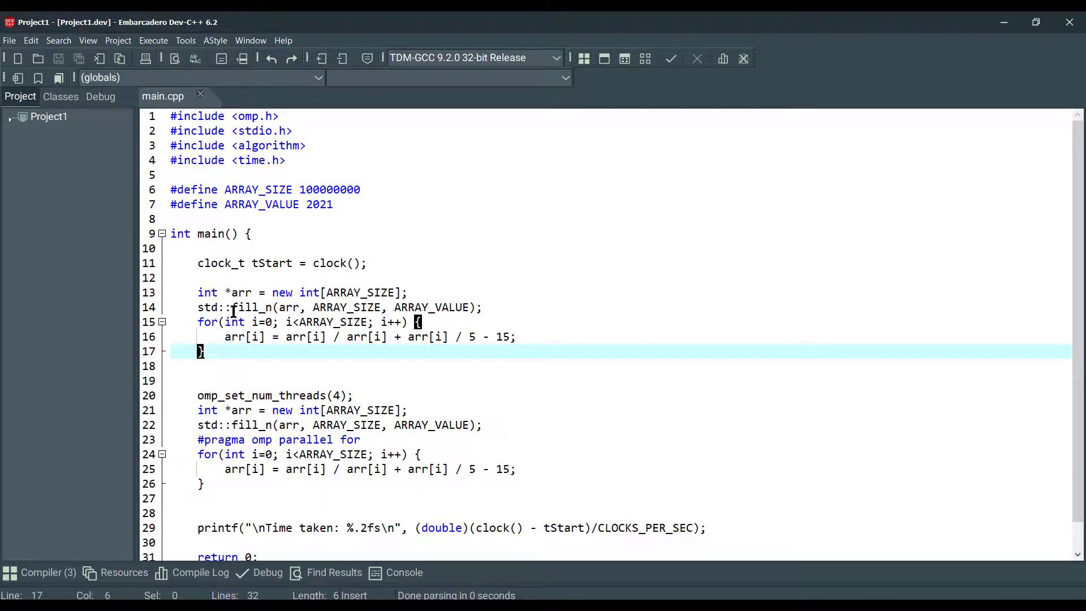
mouse_move(326, 264)
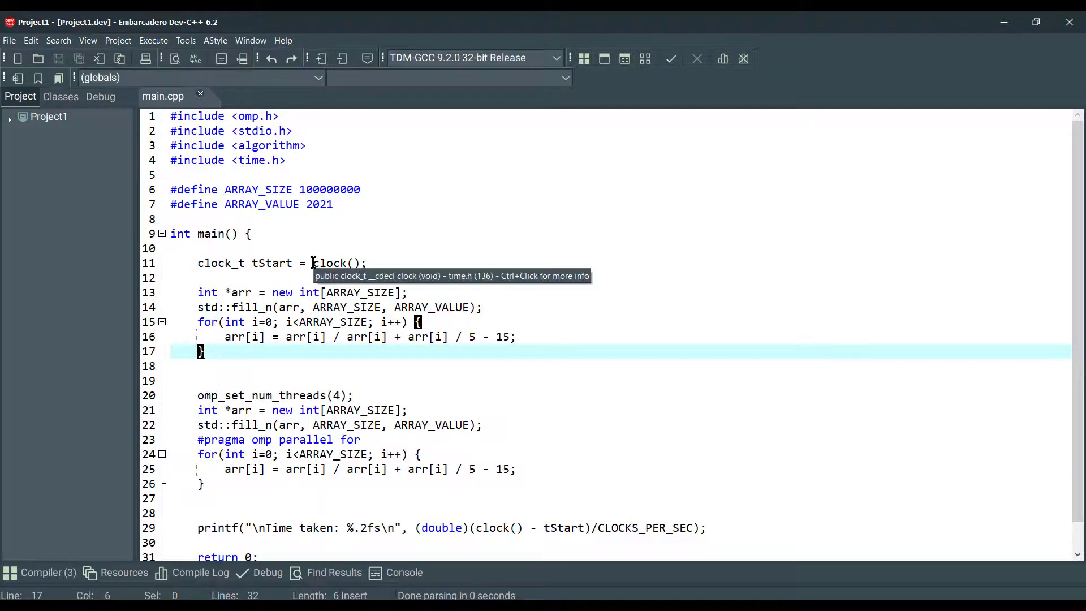
mouse_move(232, 307)
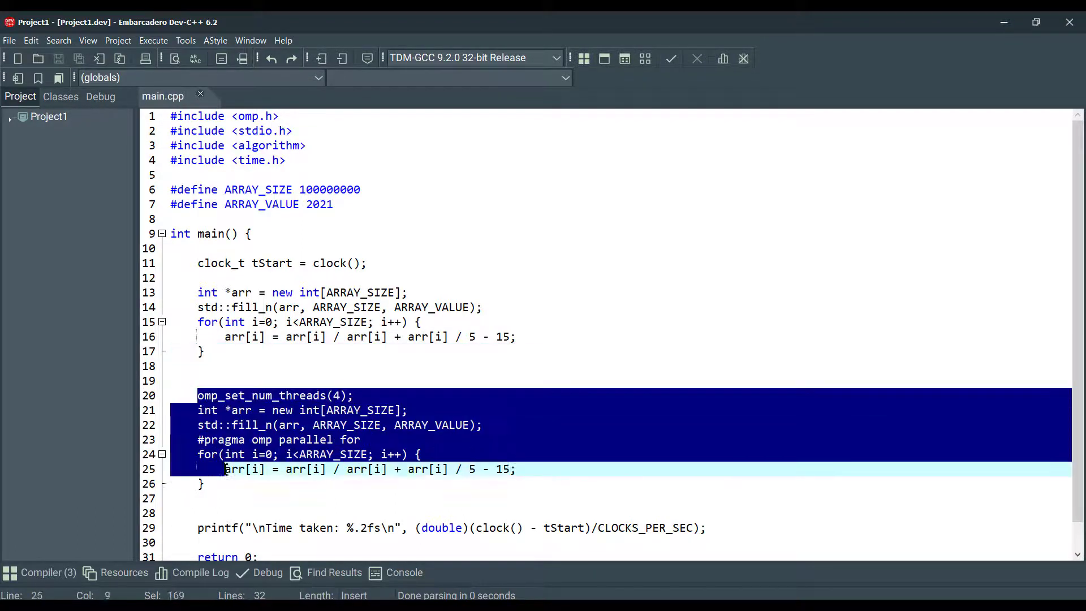
left_click(197, 395)
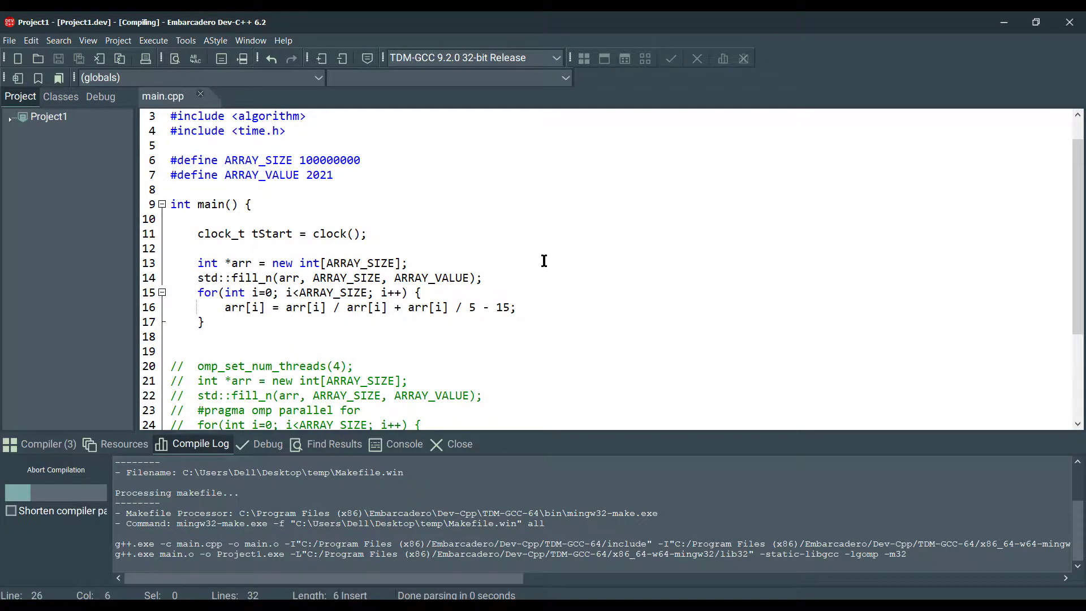
Compile and run the serial-only build, taking 0.69 seconds, and close the output window
left_click(146, 58)
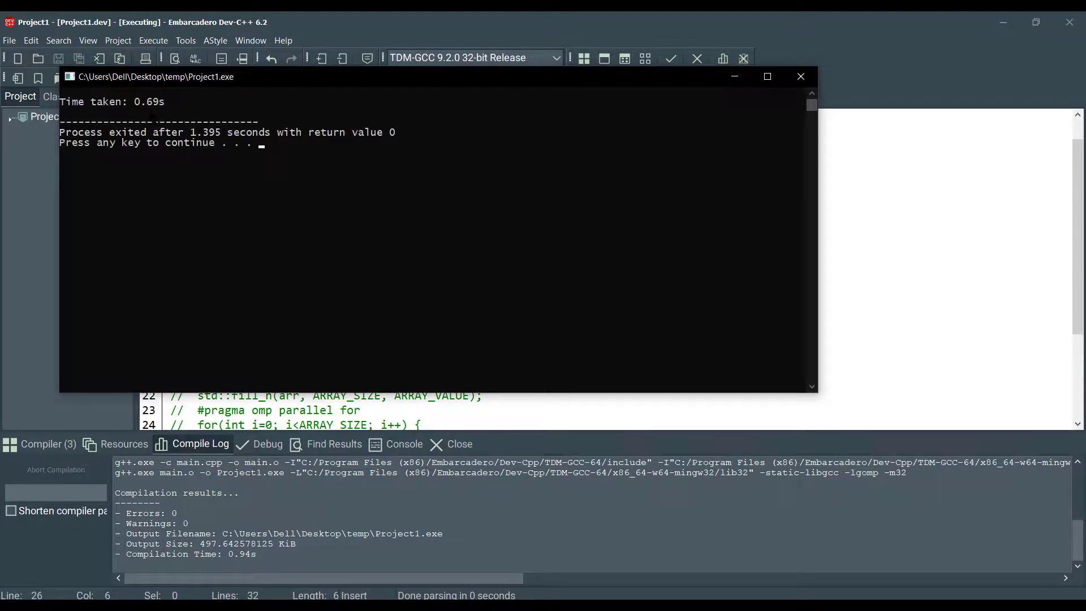
left_click(801, 76)
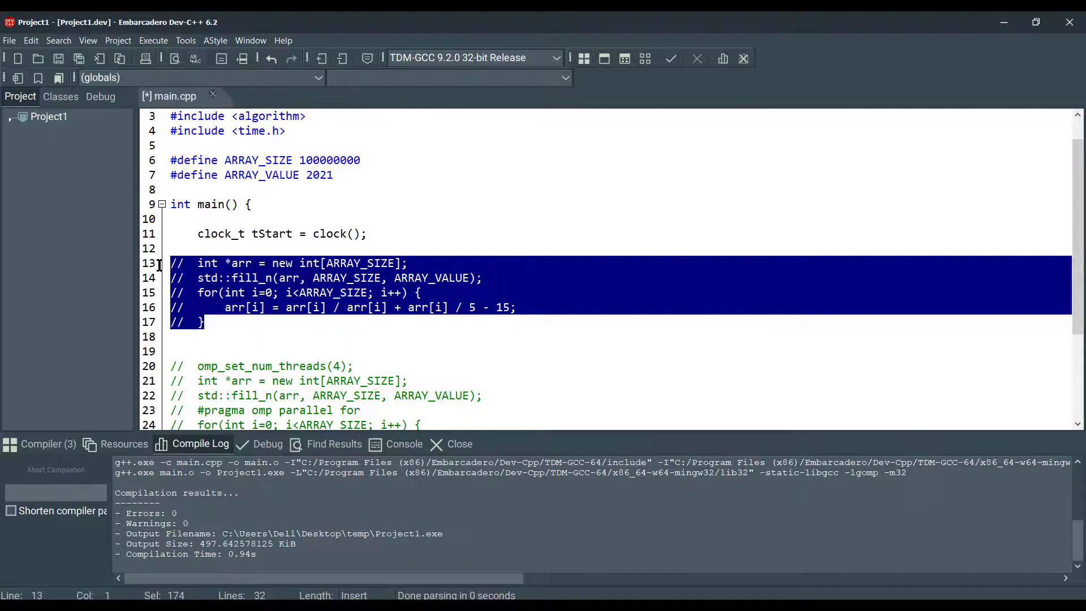
Uncomment lines 20–25 and rebuild the four-thread version, which runs in 0.41 seconds
left_click(208, 322)
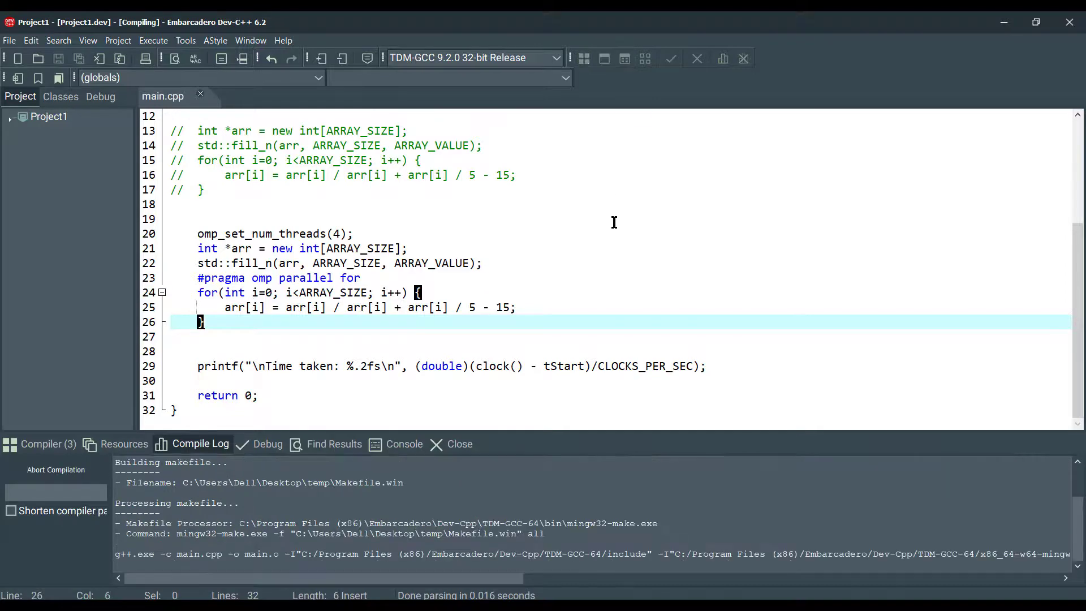
left_click(174, 58)
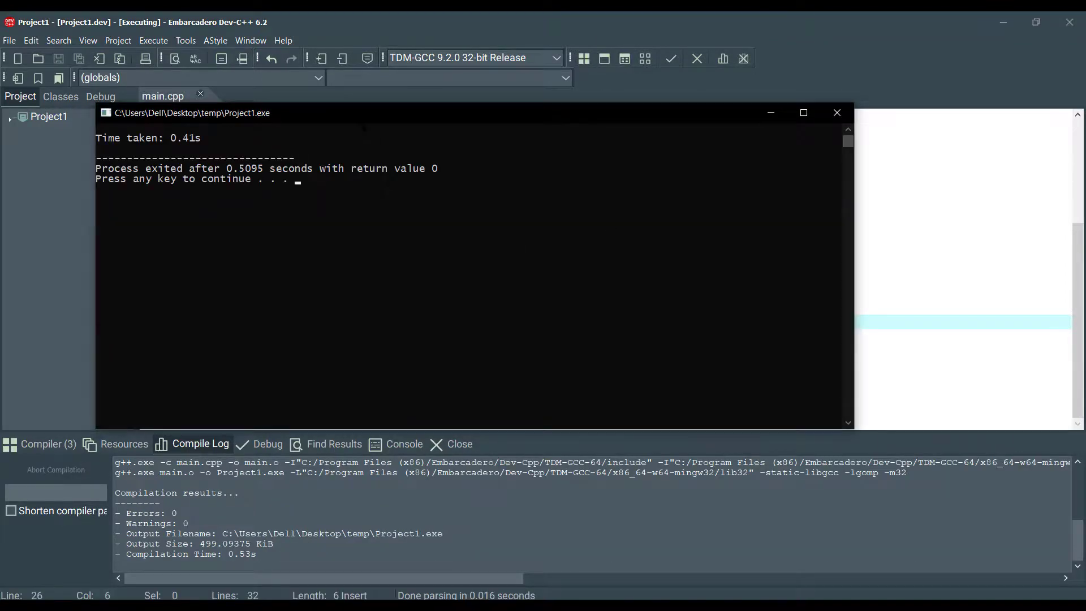